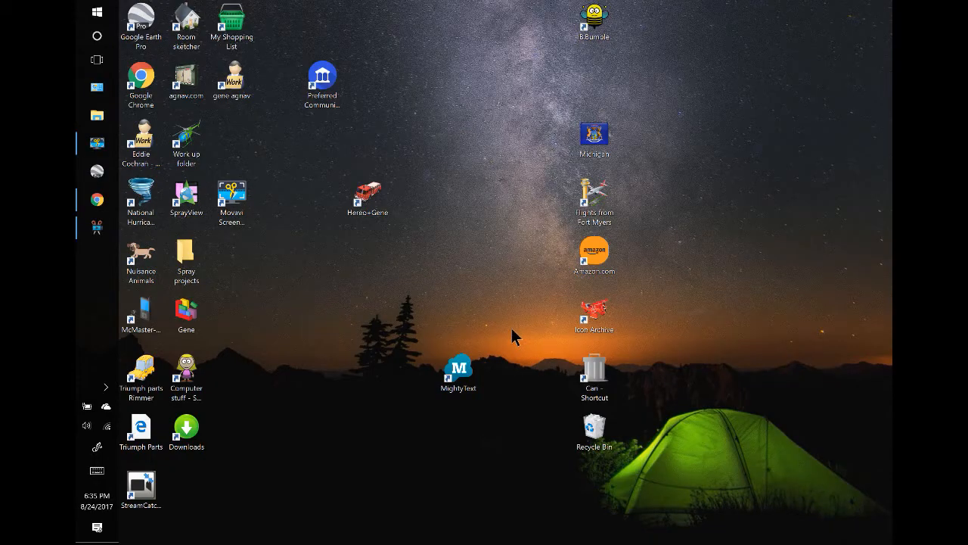
{"action": "mouse_move", "coordinate": [298, 264]}
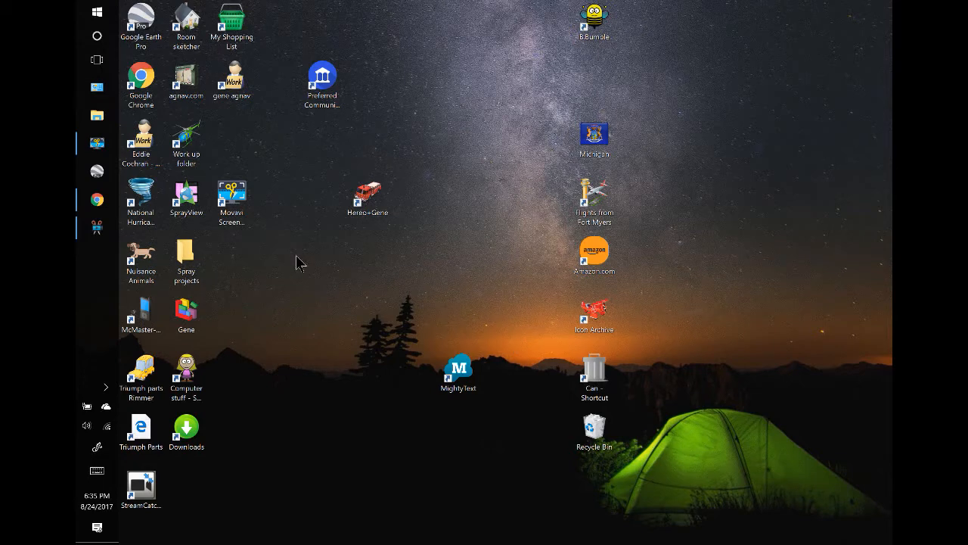
Step: Launch Google Chrome from the desktop to search for agnav.com
{"action": "left_click", "coordinate": [97, 199]}
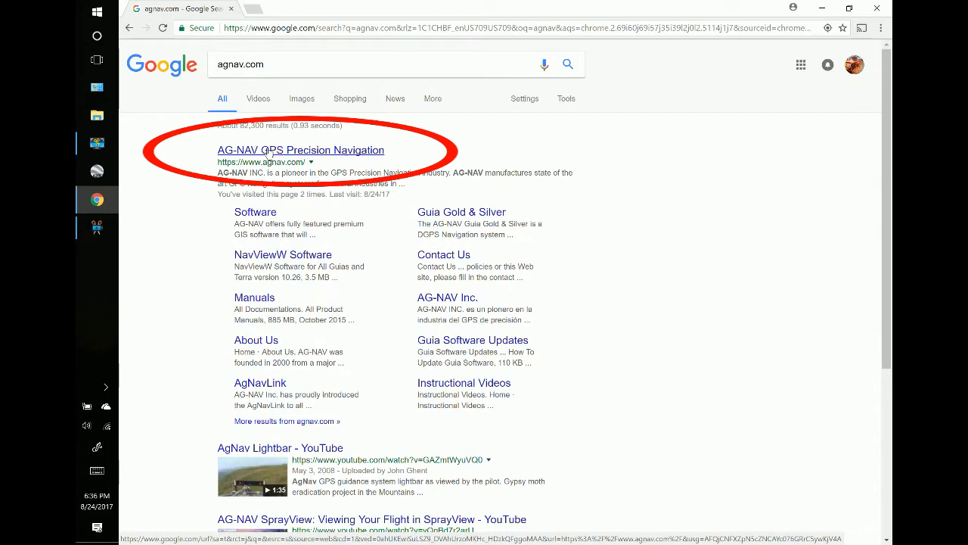
Step: Open the AG-NAV GPS Precision Navigation site from the search results
{"action": "left_click", "coordinate": [301, 150]}
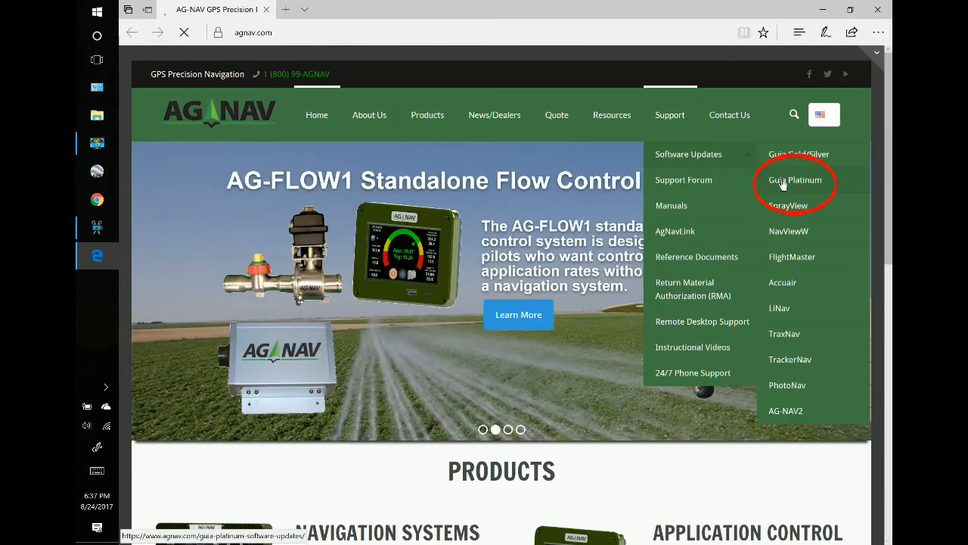
Step: Download Guia Platinum Software Version 2.11.2 (update_Guia_2112.zip) and save it
{"action": "left_click", "coordinate": [794, 179]}
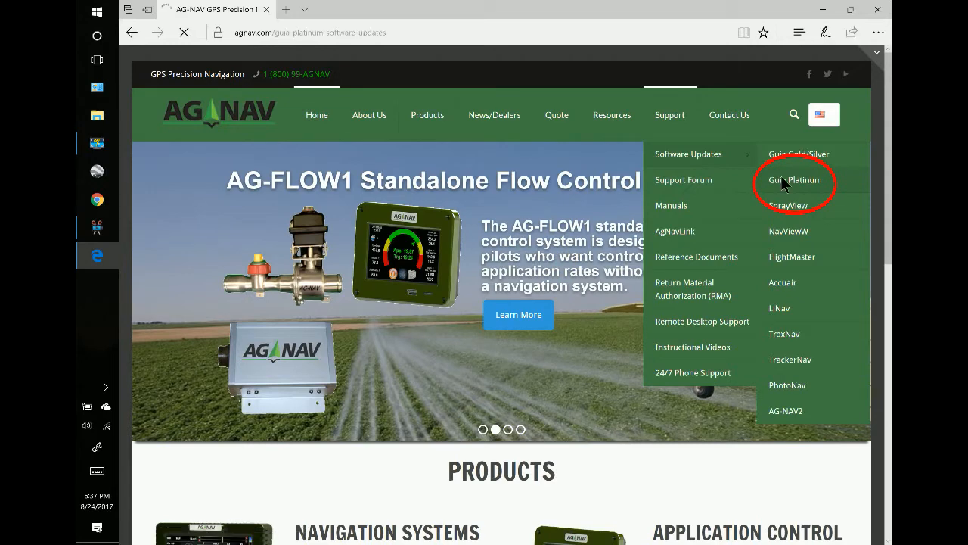
{"action": "left_click", "coordinate": [792, 180]}
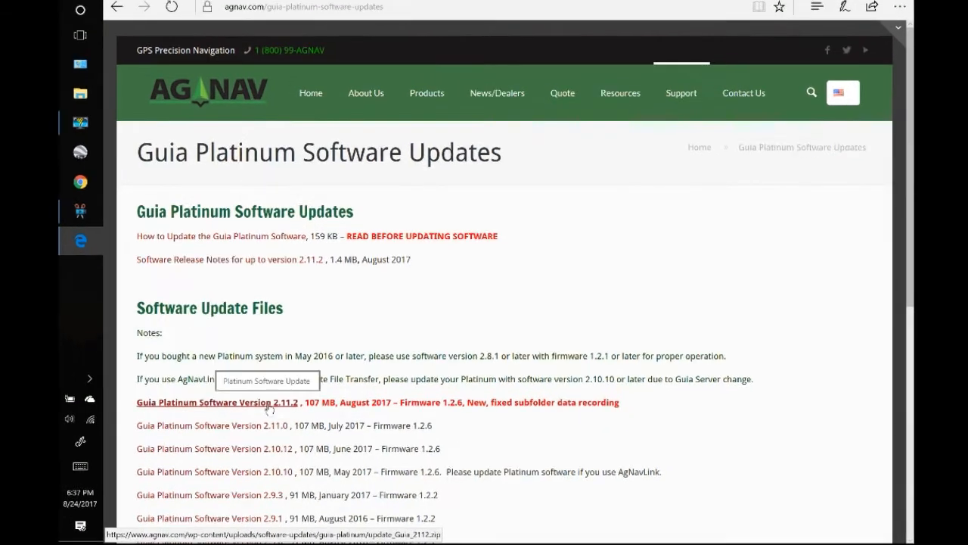
{"action": "scroll", "scroll_direction": "down", "scroll_amount": 3}
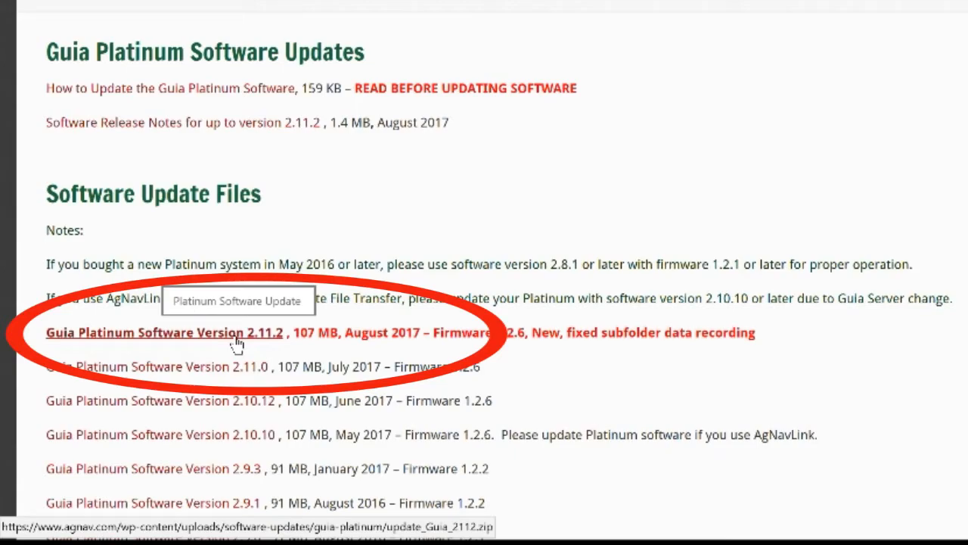
{"action": "left_click", "coordinate": [163, 332]}
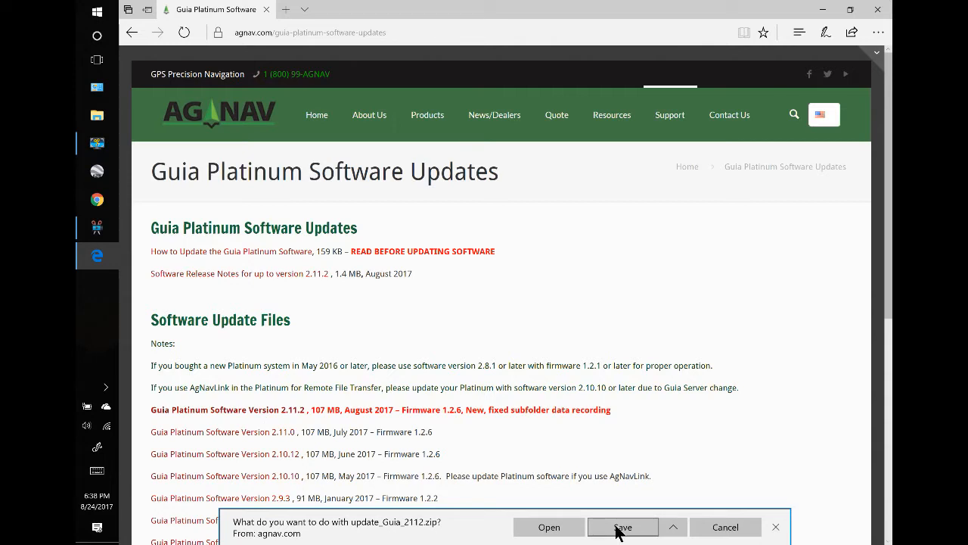
{"action": "left_click", "coordinate": [622, 527]}
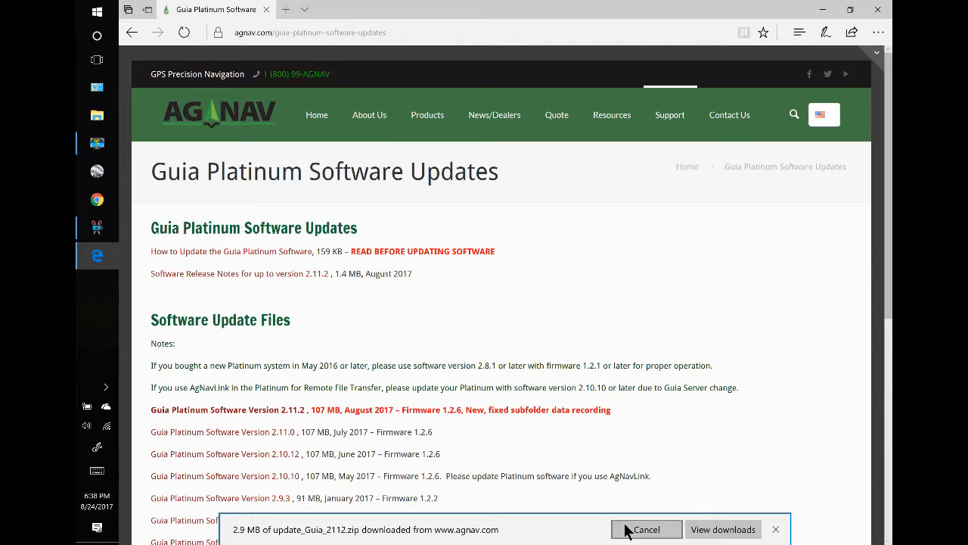
{"action": "mouse_move", "coordinate": [722, 529]}
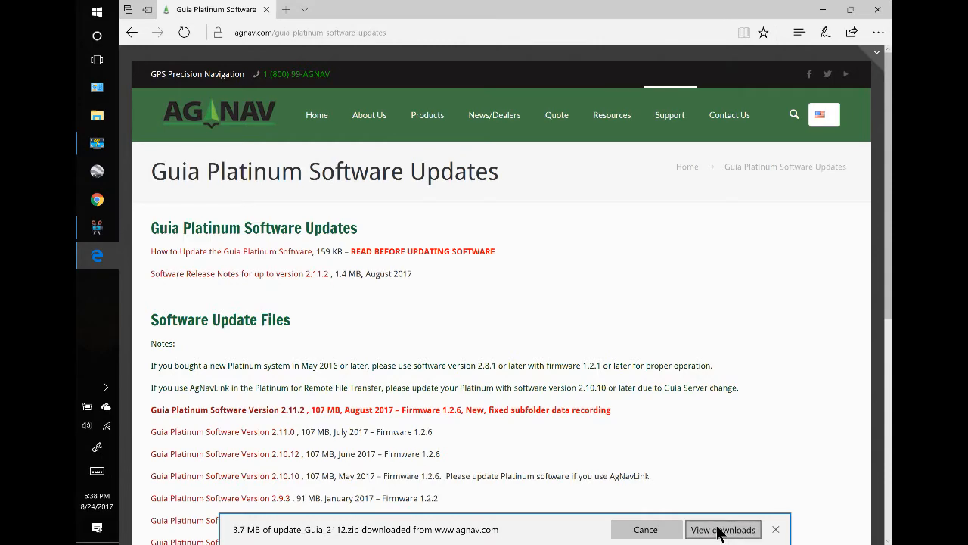
Step: Navigate from Local Disk (C:) through Users and the user folder into Downloads
{"action": "left_click", "coordinate": [722, 529]}
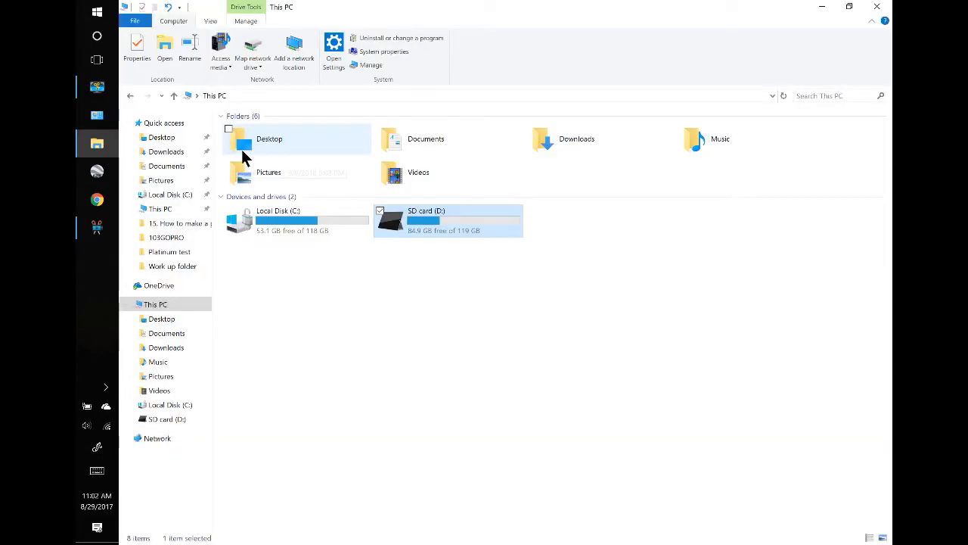
{"action": "mouse_move", "coordinate": [294, 147]}
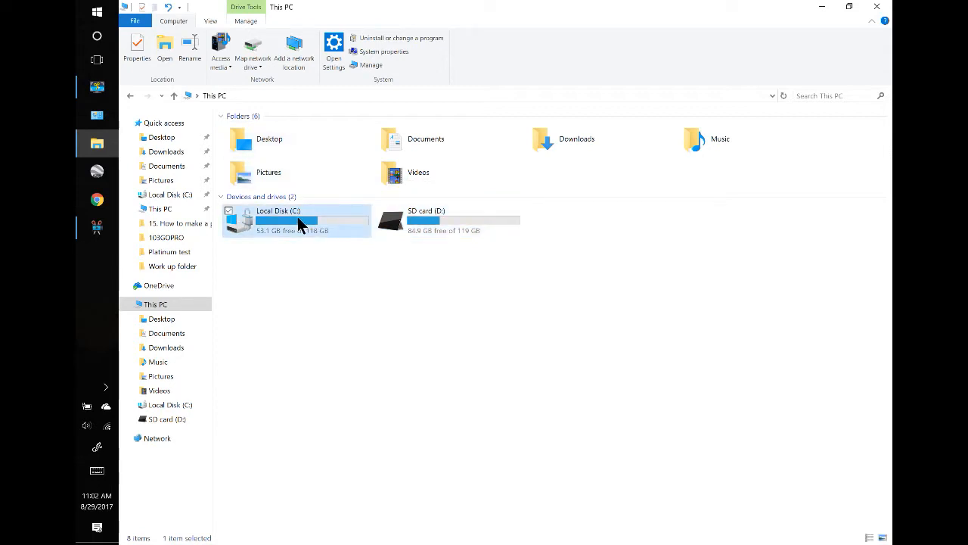
{"action": "double_click", "coordinate": [296, 219]}
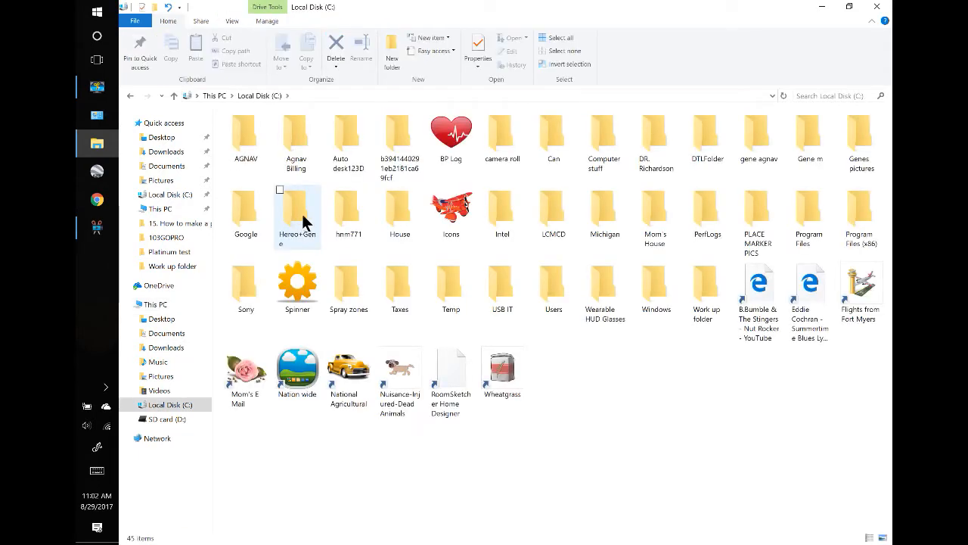
{"action": "mouse_move", "coordinate": [553, 286]}
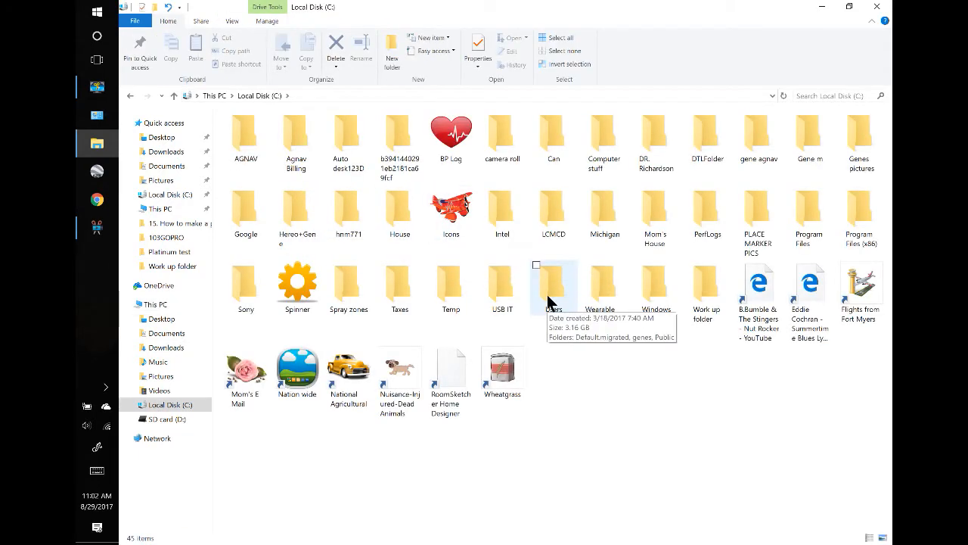
{"action": "double_click", "coordinate": [554, 284]}
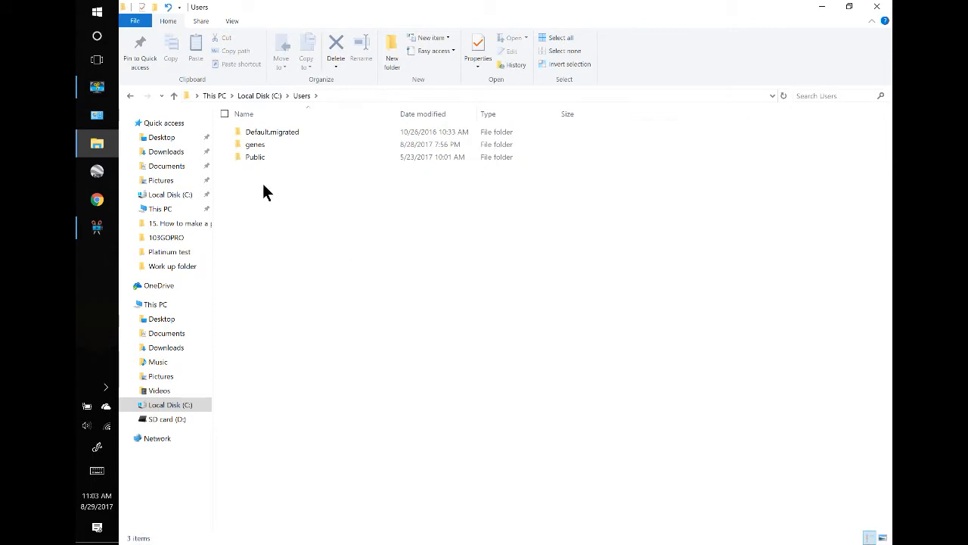
{"action": "mouse_move", "coordinate": [256, 143]}
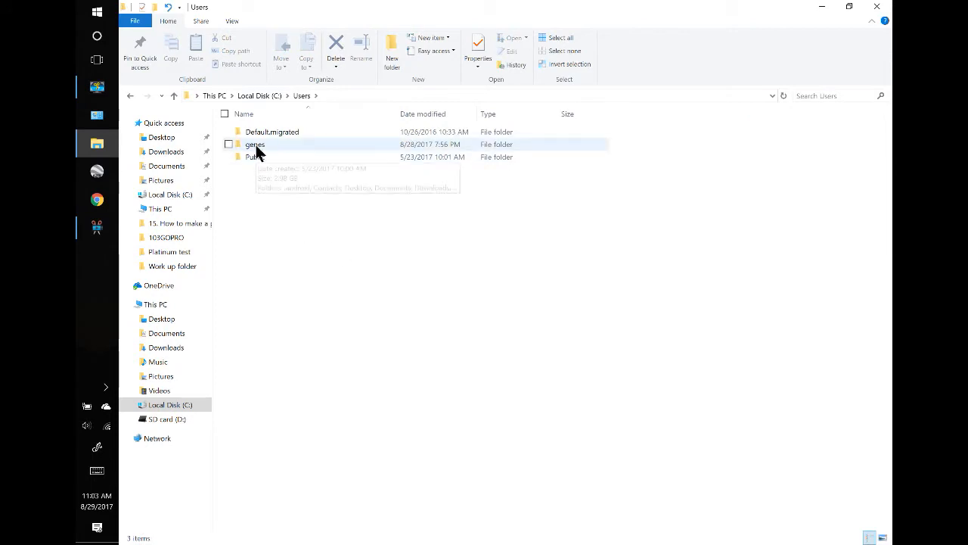
{"action": "double_click", "coordinate": [255, 143]}
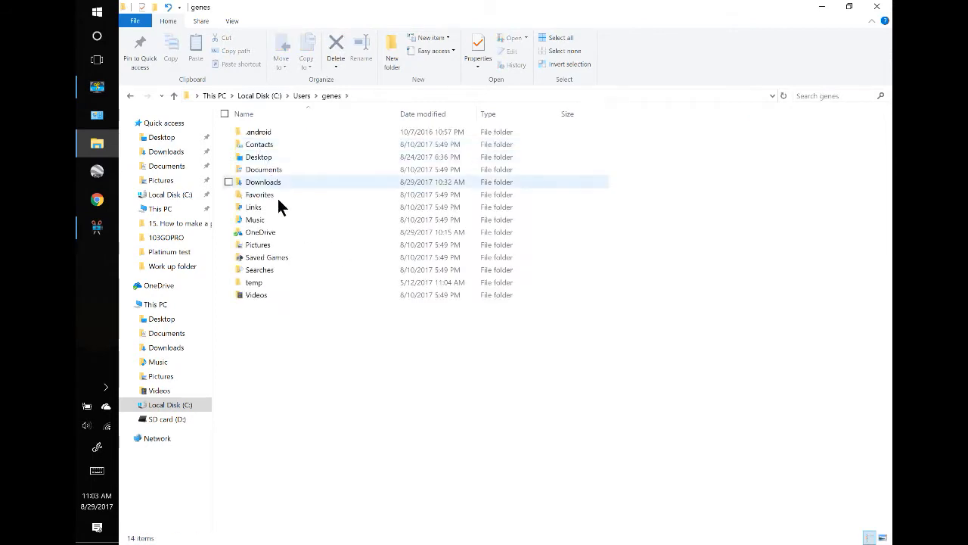
{"action": "mouse_move", "coordinate": [263, 189]}
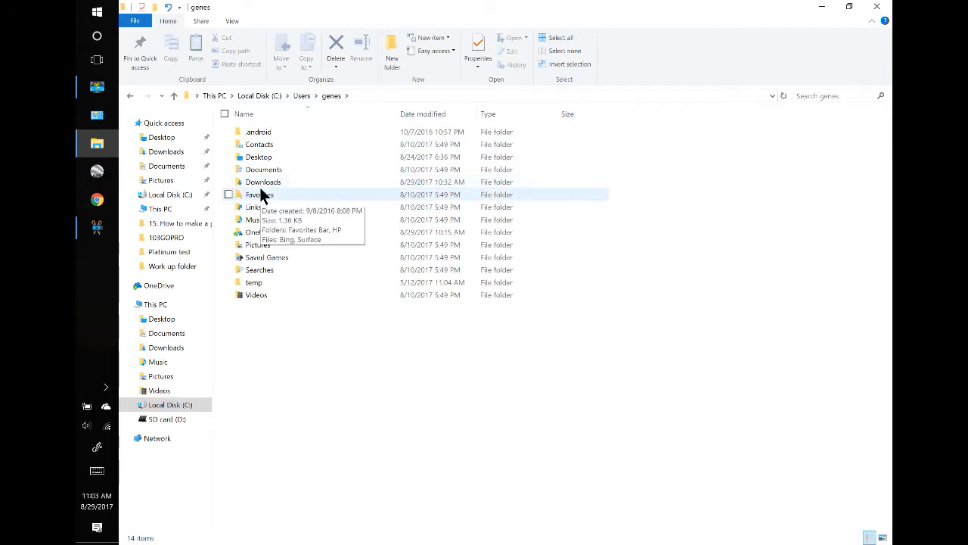
{"action": "mouse_move", "coordinate": [263, 181]}
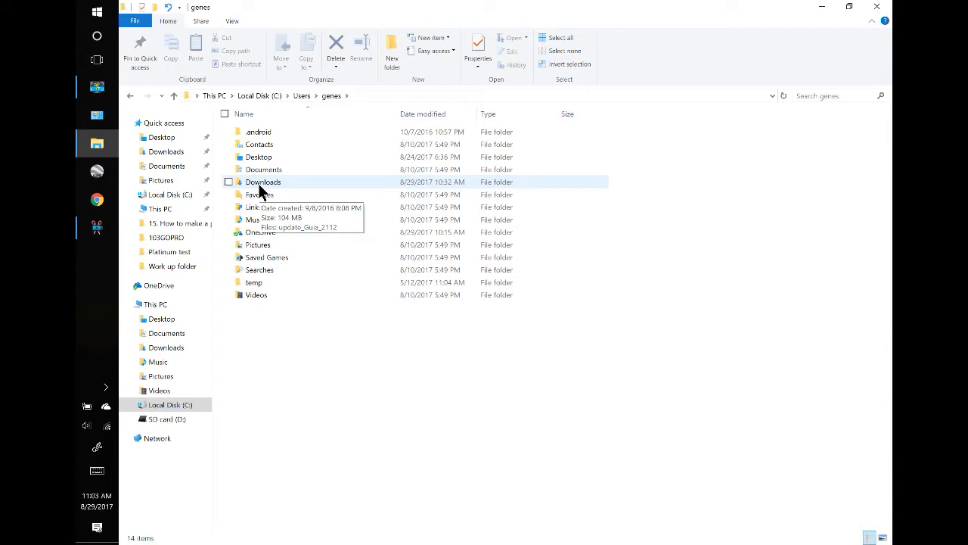
{"action": "double_click", "coordinate": [263, 181]}
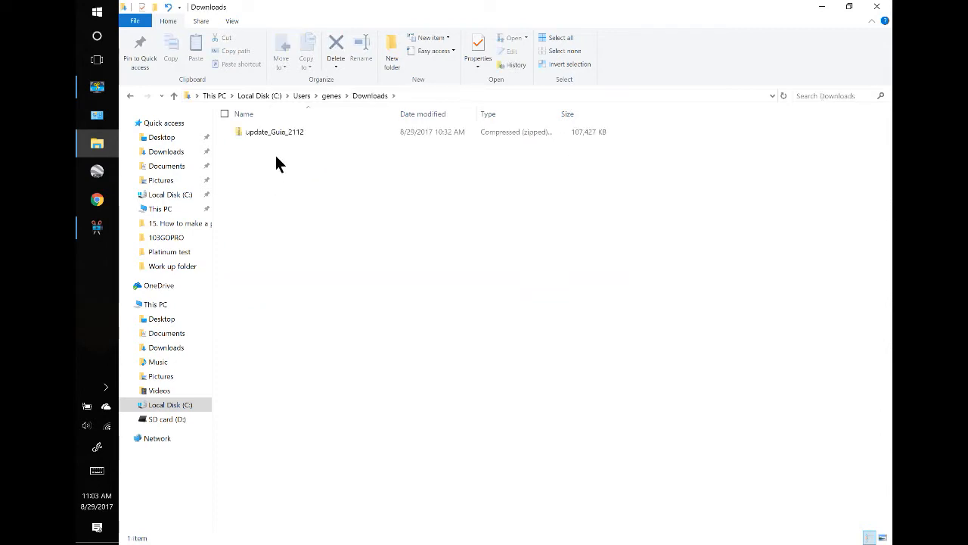
Step: Look inside update_Guia_2112.zip to confirm it holds update_Guia_2.11.2.gpg
{"action": "left_click", "coordinate": [274, 131]}
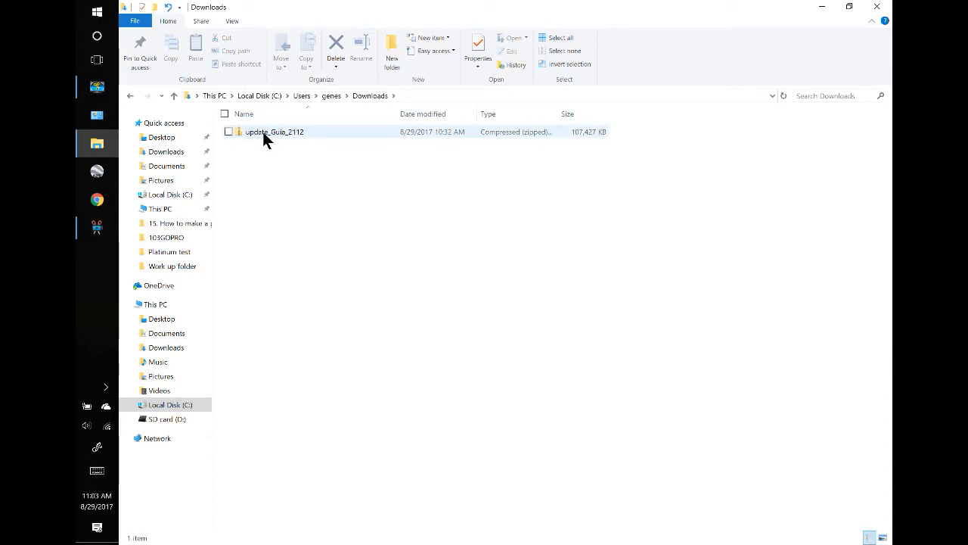
{"action": "left_click", "coordinate": [274, 132]}
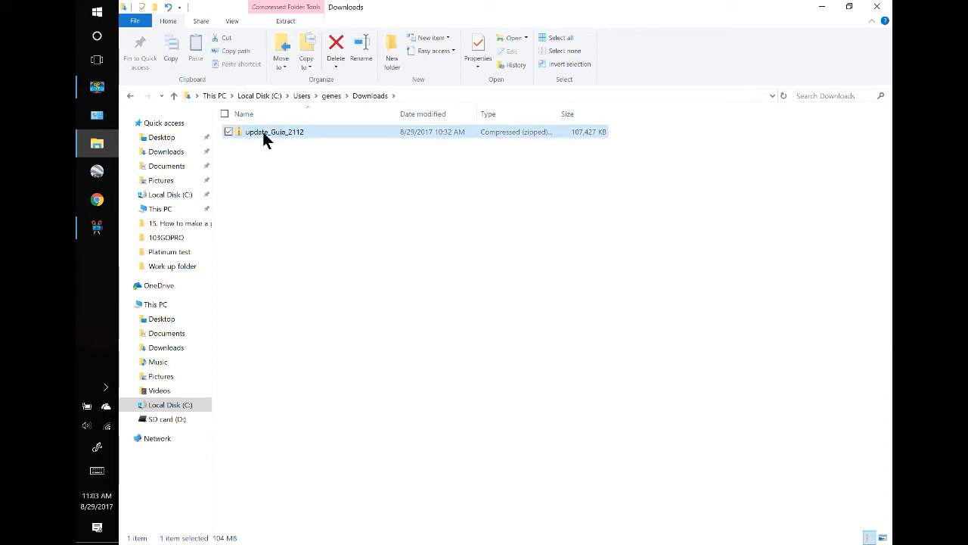
{"action": "double_click", "coordinate": [274, 132]}
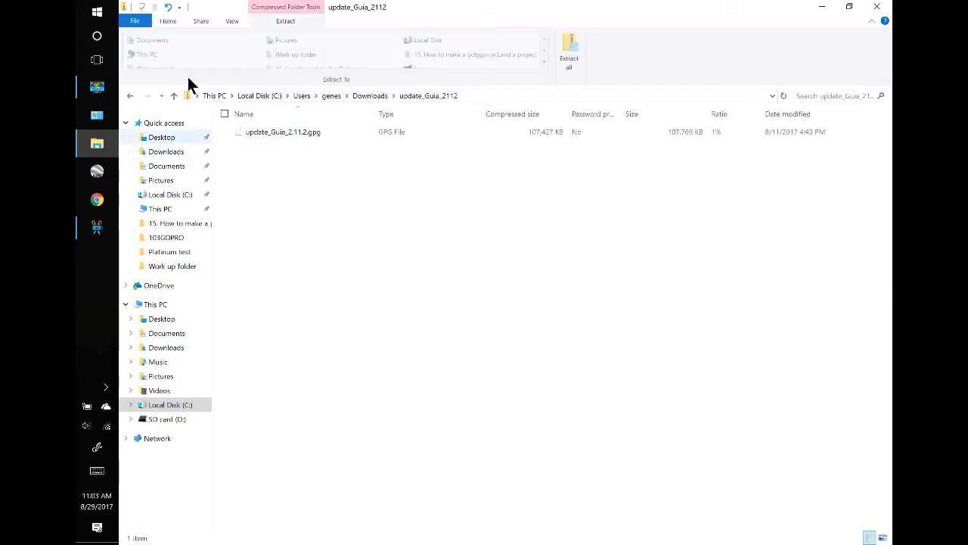
{"action": "left_click", "coordinate": [282, 131]}
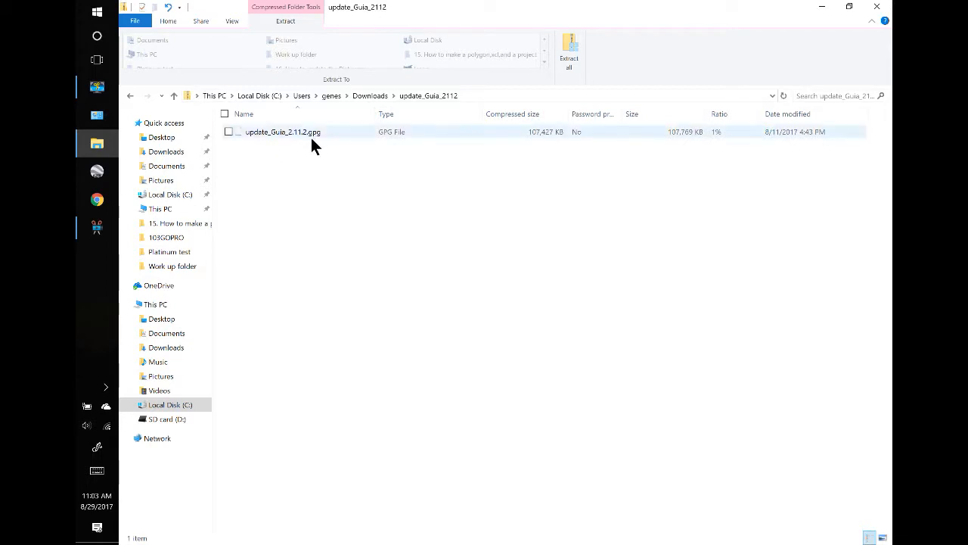
{"action": "mouse_move", "coordinate": [294, 143]}
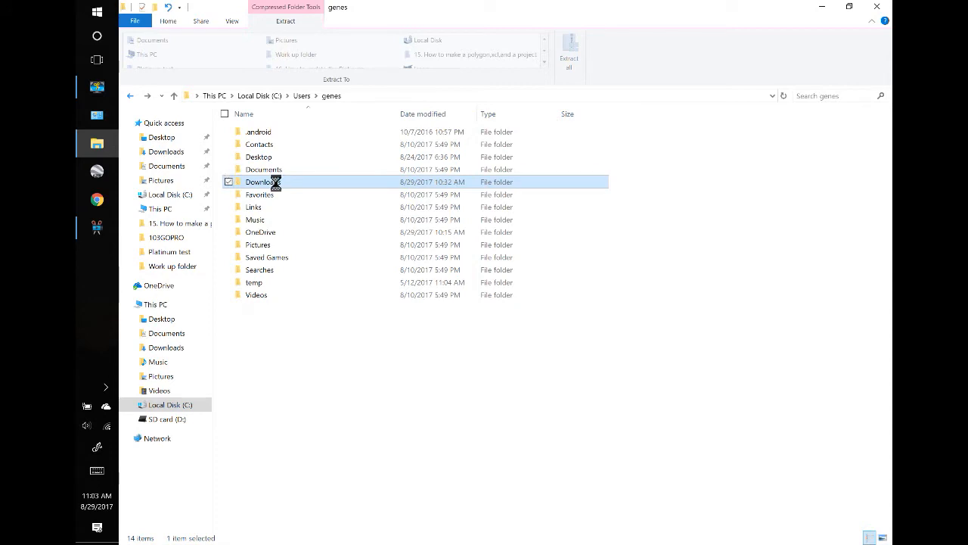
Step: Show the Send to destinations for the Downloads folder, pointing at Desktop (create shortcut)
{"action": "left_click", "coordinate": [168, 21]}
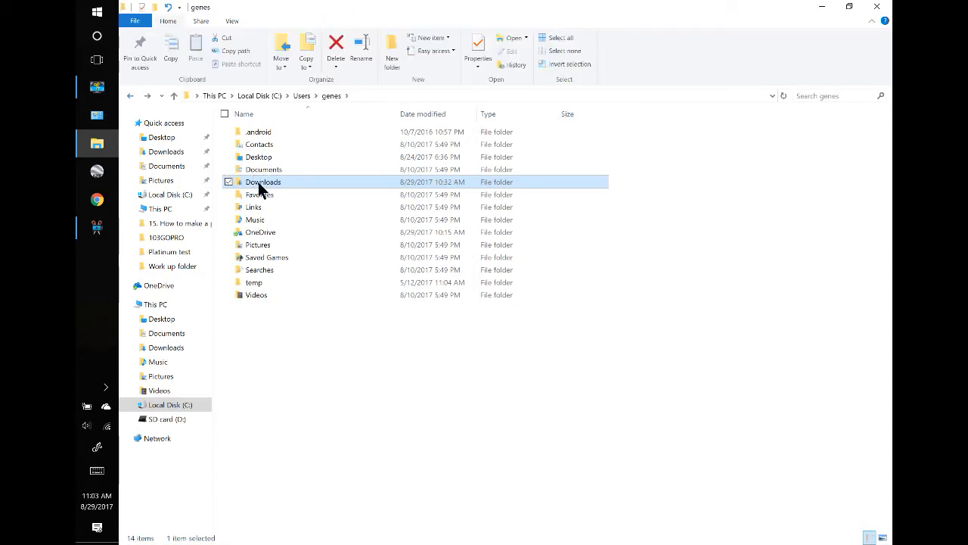
{"action": "mouse_move", "coordinate": [257, 186]}
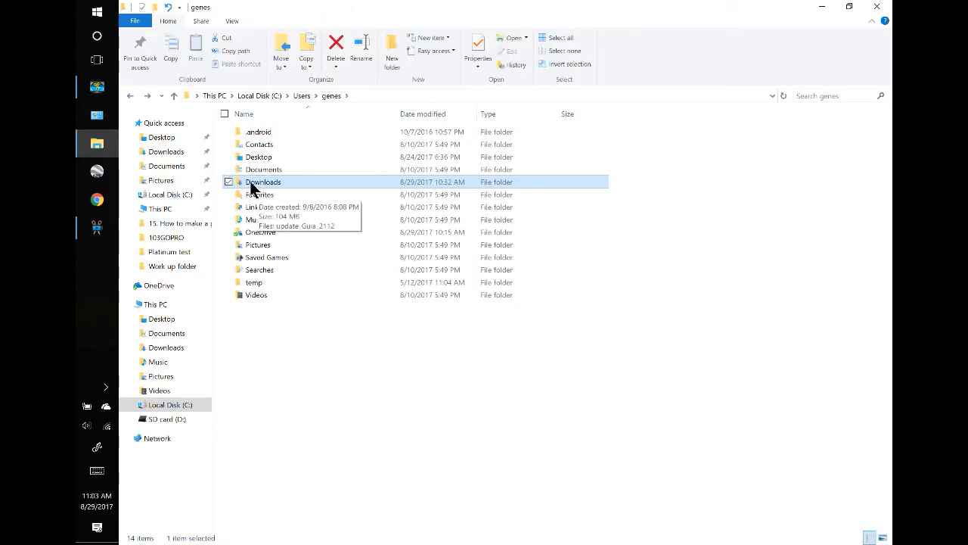
{"action": "right_click", "coordinate": [263, 181]}
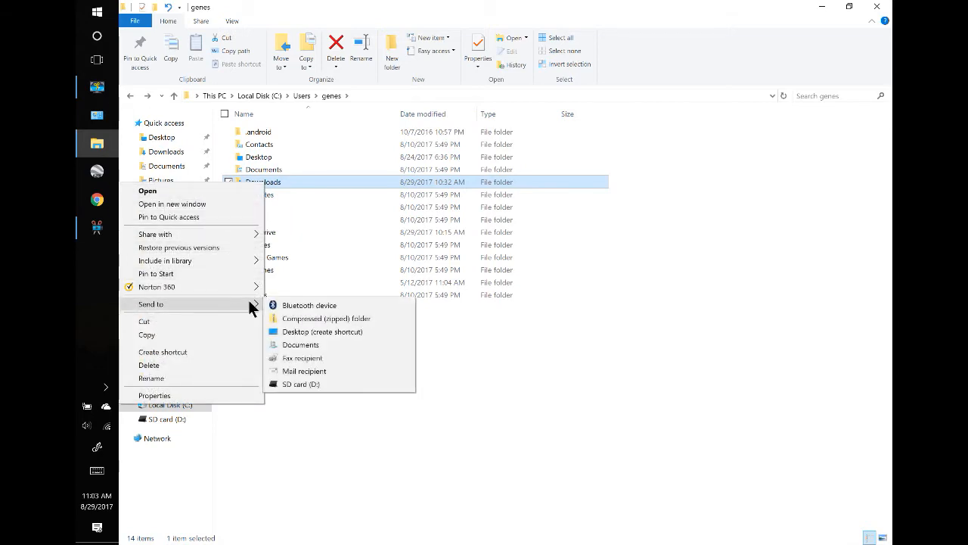
{"action": "mouse_move", "coordinate": [307, 337]}
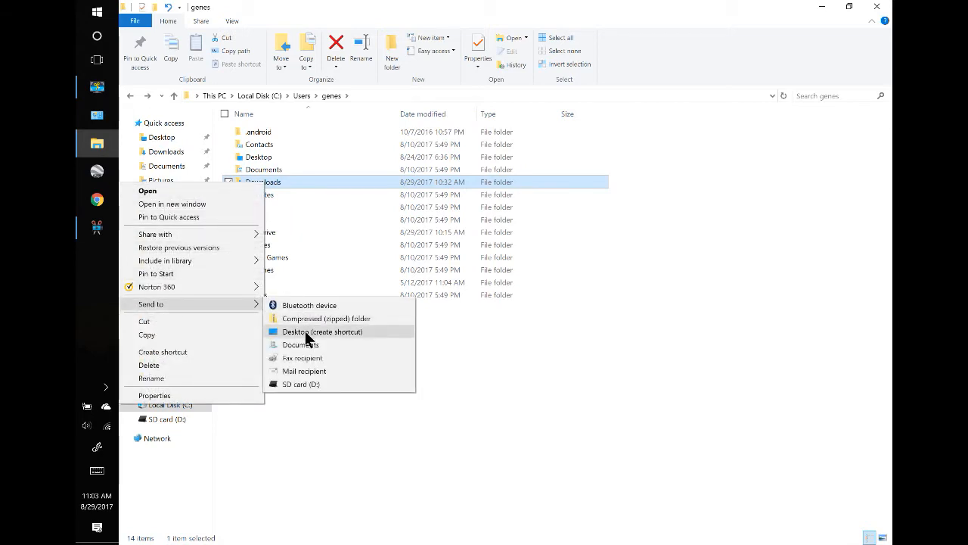
{"action": "mouse_move", "coordinate": [302, 335]}
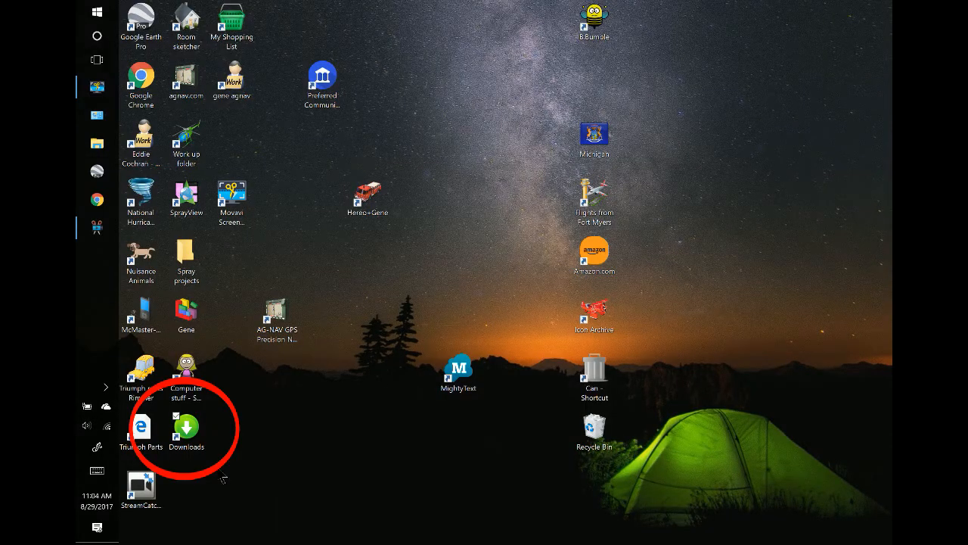
Step: Open Downloads from its new desktop shortcut
{"action": "left_click", "coordinate": [187, 430]}
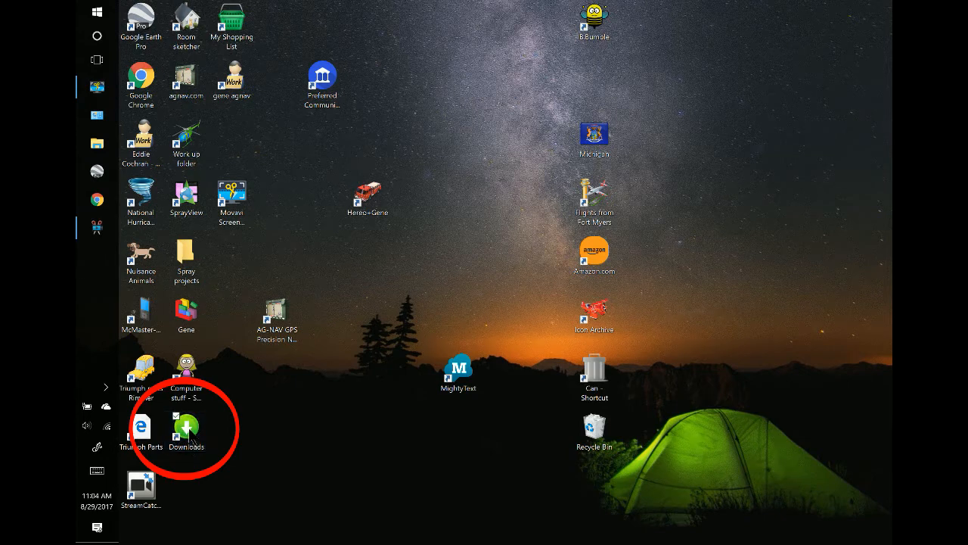
{"action": "left_click", "coordinate": [186, 430]}
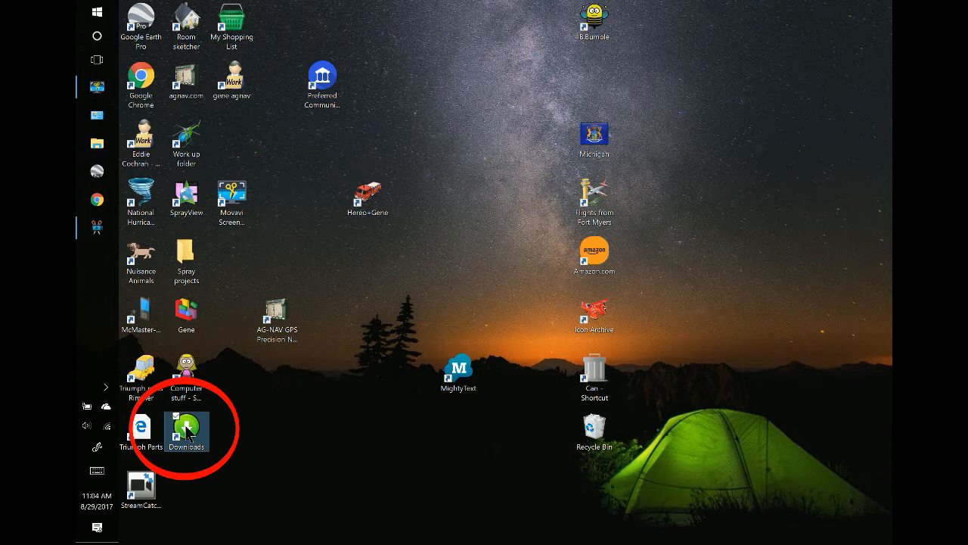
{"action": "double_click", "coordinate": [185, 431]}
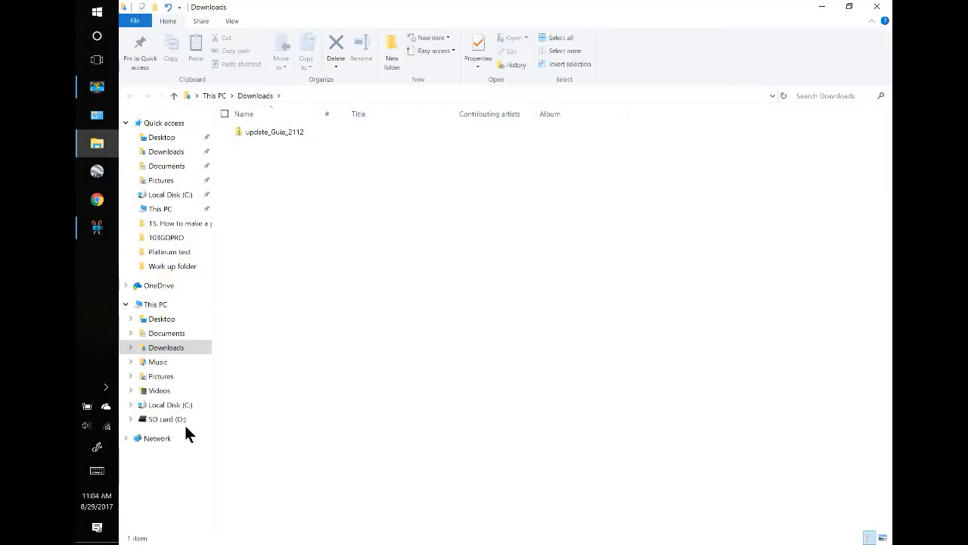
{"action": "mouse_move", "coordinate": [235, 203]}
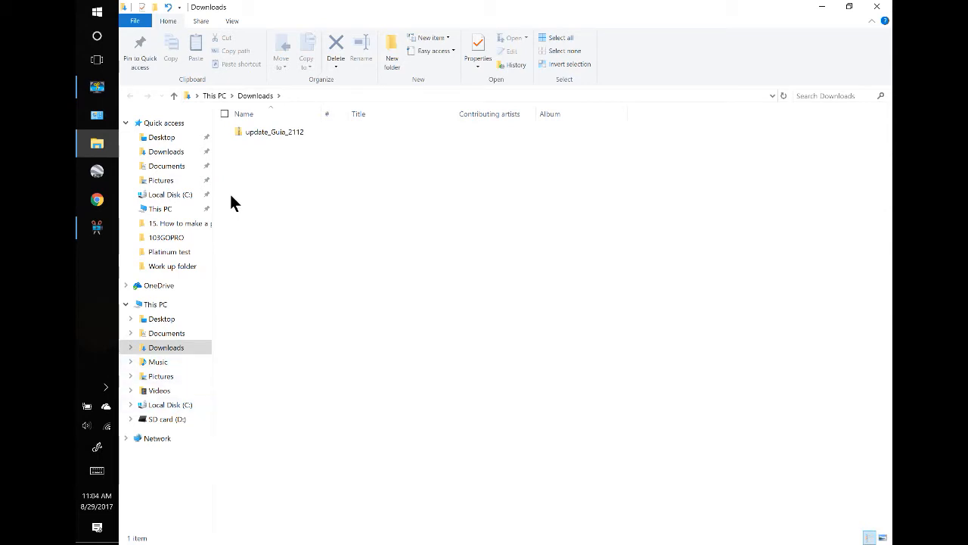
Step: Select the update_Guia_2112 archive in Downloads with the AGNAV (E:) drive attached
{"action": "left_click", "coordinate": [274, 131]}
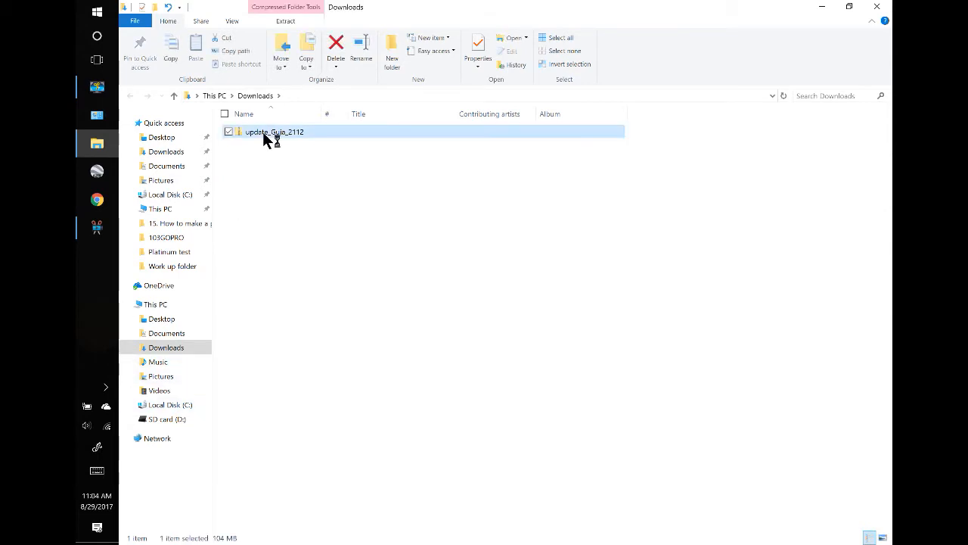
{"action": "double_click", "coordinate": [275, 132]}
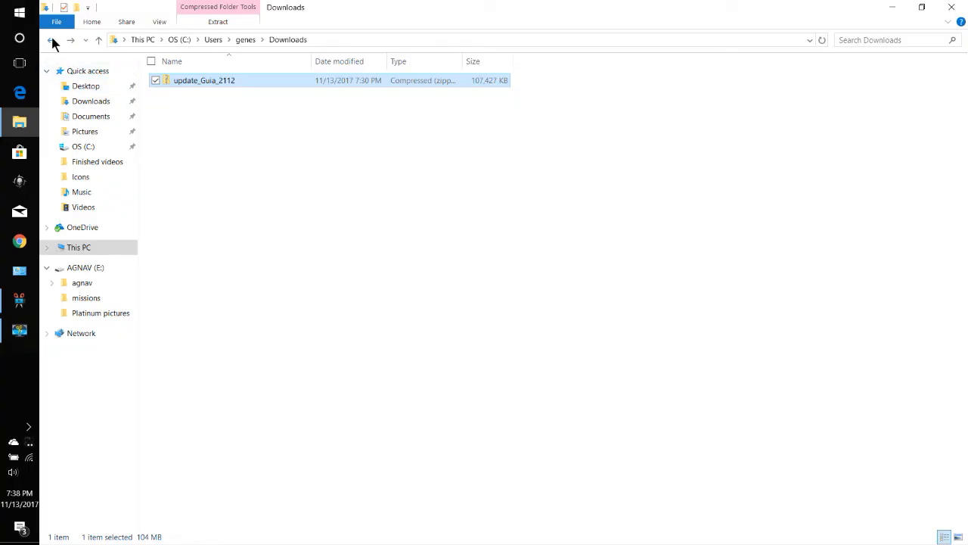
Step: Send update_Guia_2112 to the AGNAV (E:) USB drive, starting the copy
{"action": "left_click", "coordinate": [51, 40]}
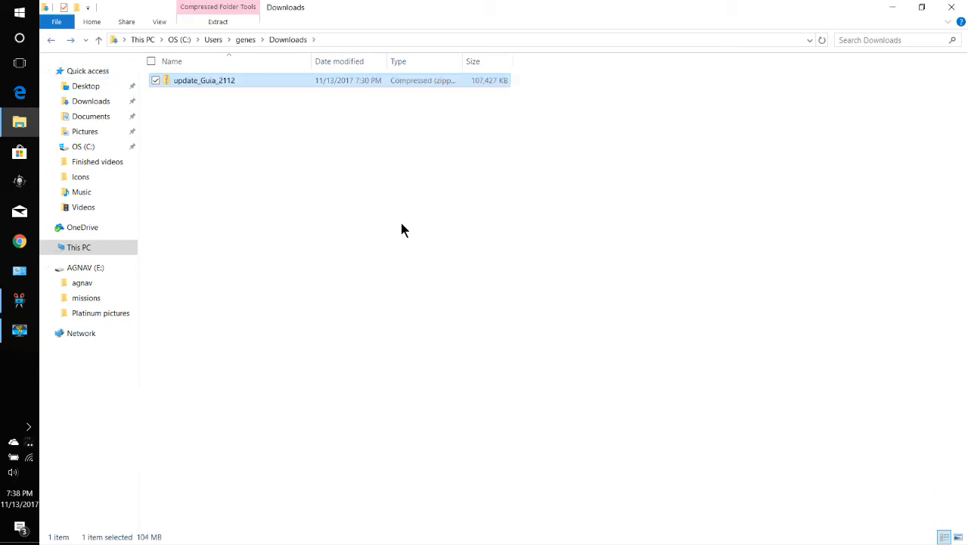
{"action": "mouse_move", "coordinate": [406, 236]}
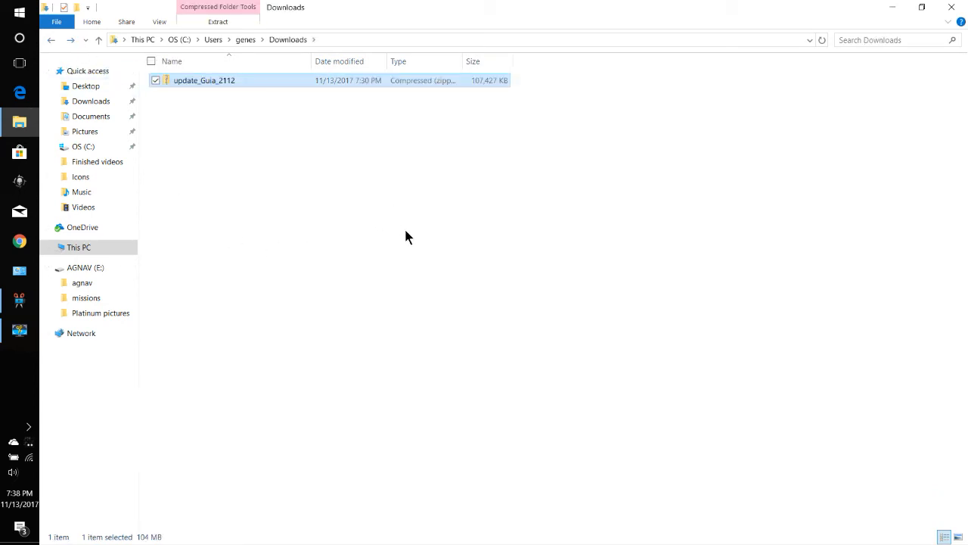
{"action": "mouse_move", "coordinate": [410, 243]}
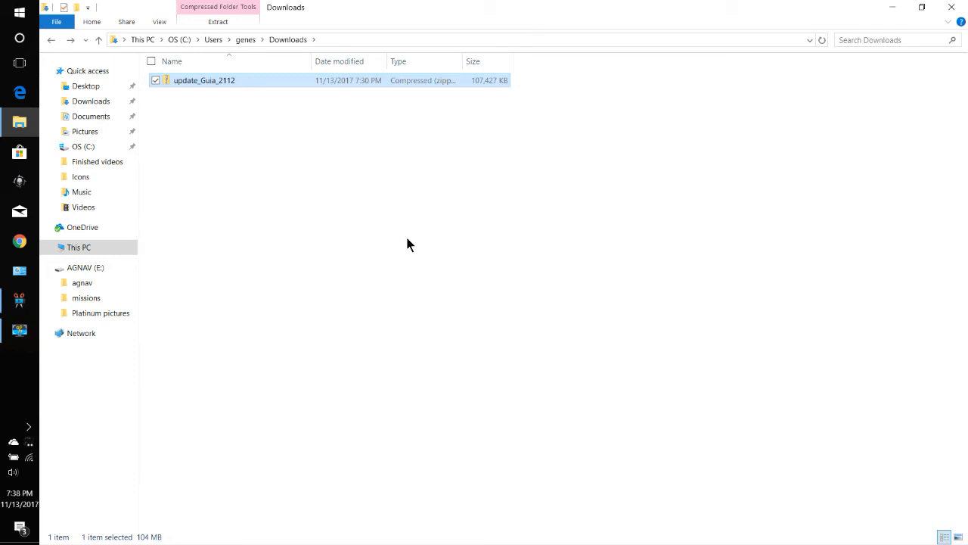
{"action": "mouse_move", "coordinate": [188, 98]}
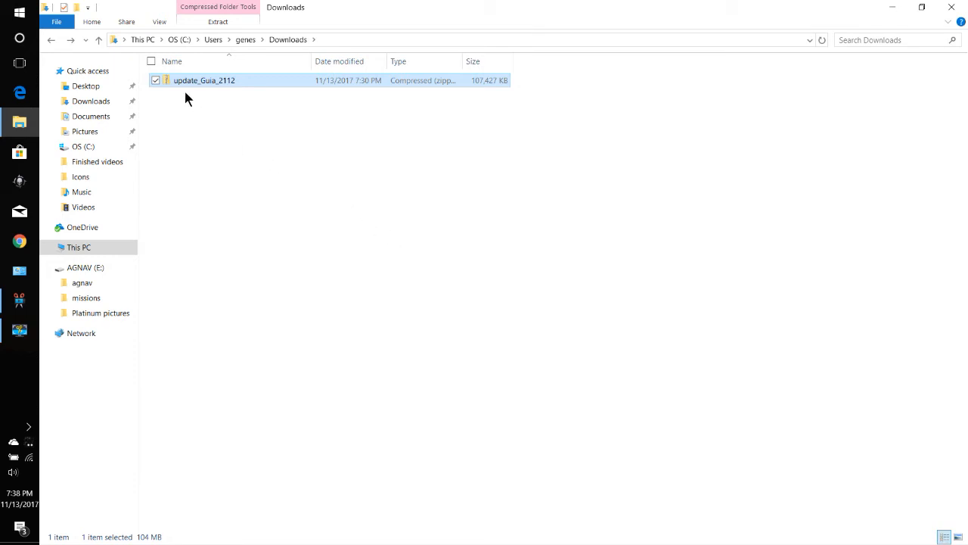
{"action": "right_click", "coordinate": [203, 80]}
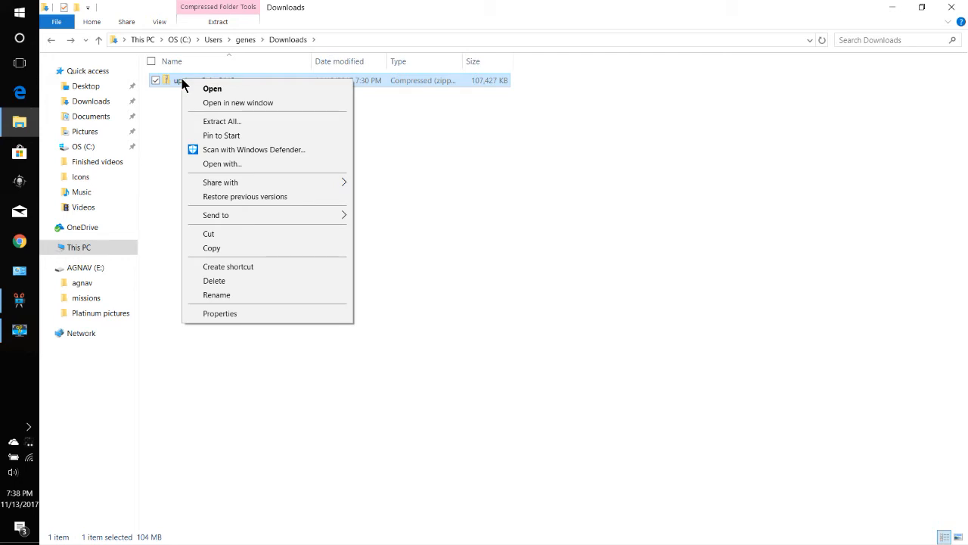
{"action": "mouse_move", "coordinate": [390, 258]}
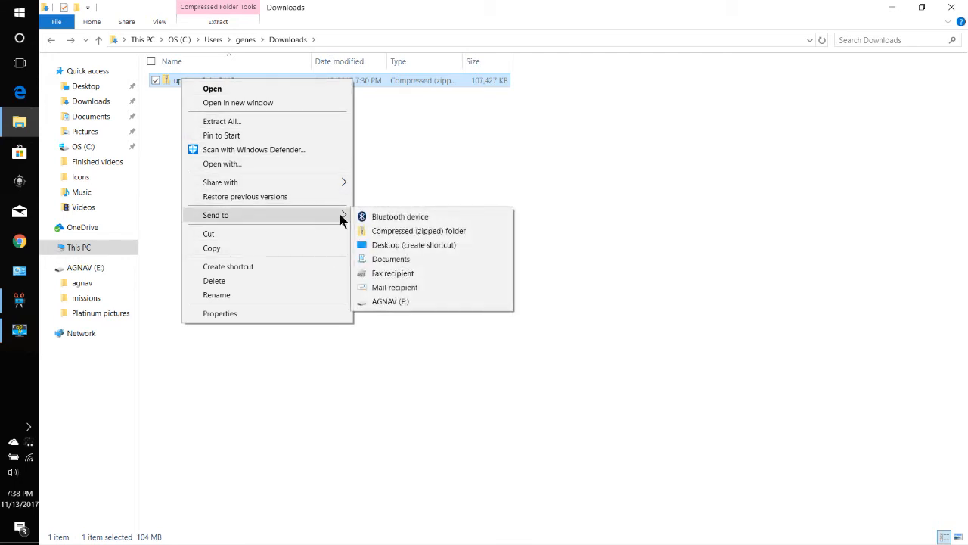
{"action": "left_click", "coordinate": [390, 312]}
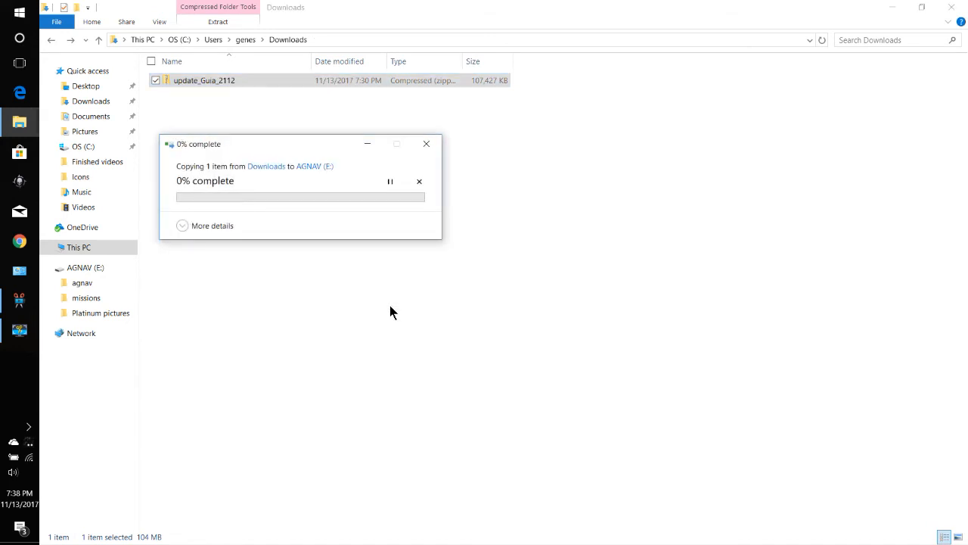
{"action": "mouse_move", "coordinate": [401, 313]}
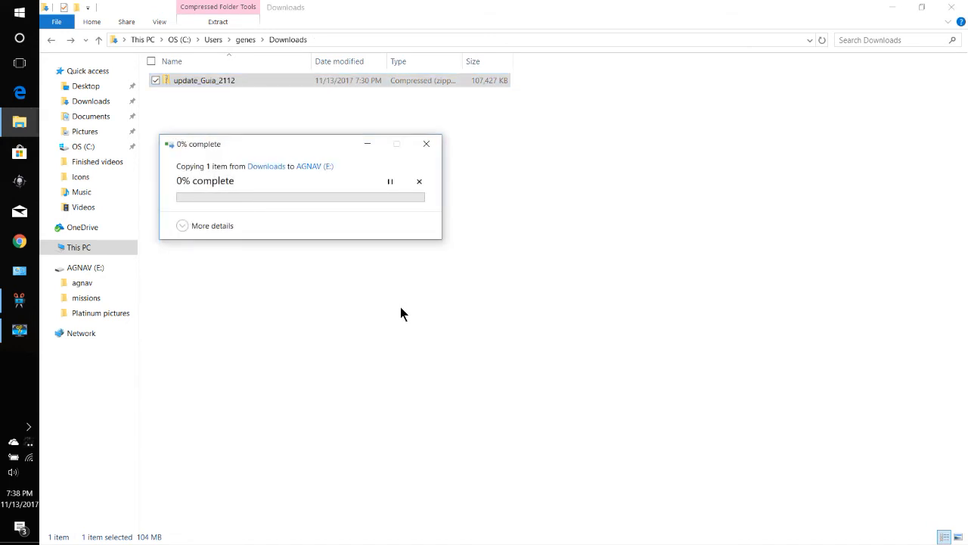
{"action": "mouse_move", "coordinate": [413, 334]}
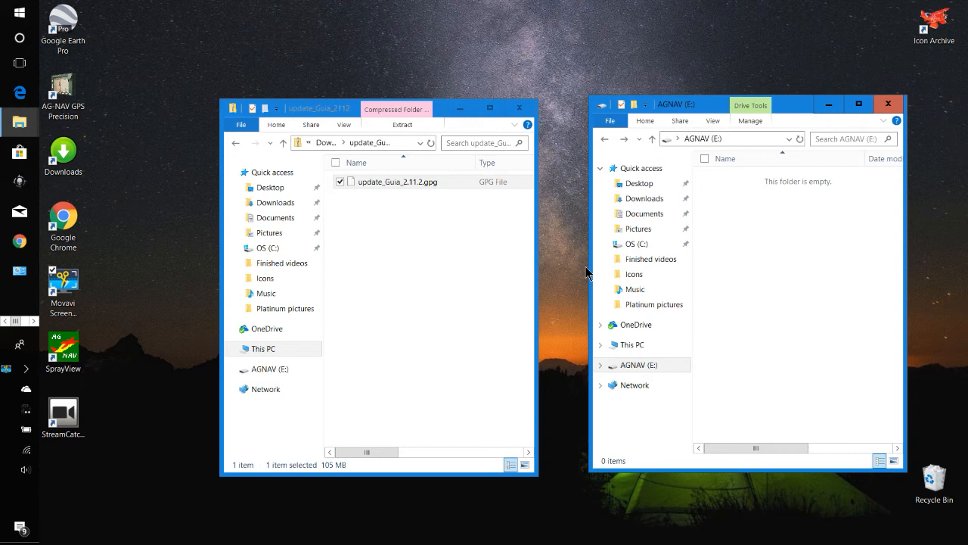
{"action": "mouse_move", "coordinate": [478, 258]}
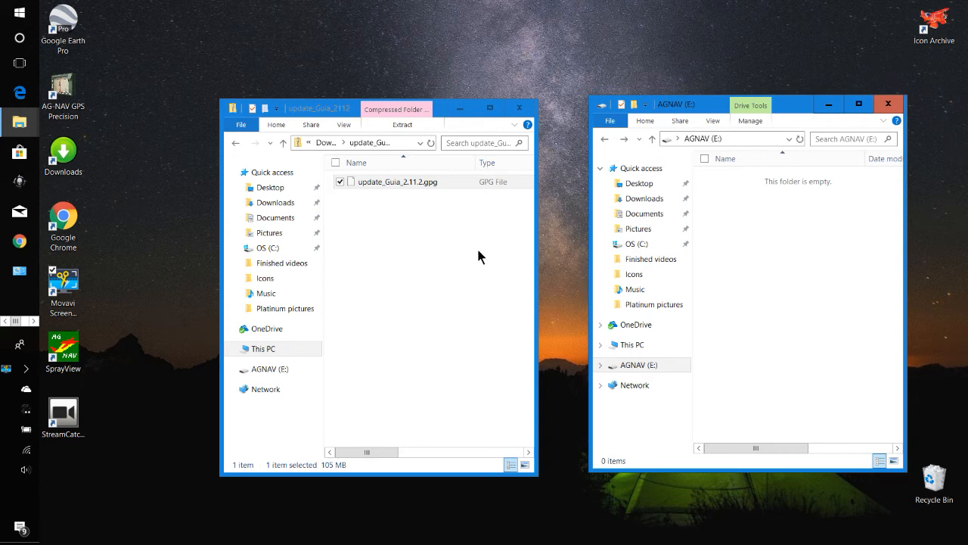
{"action": "mouse_move", "coordinate": [718, 300]}
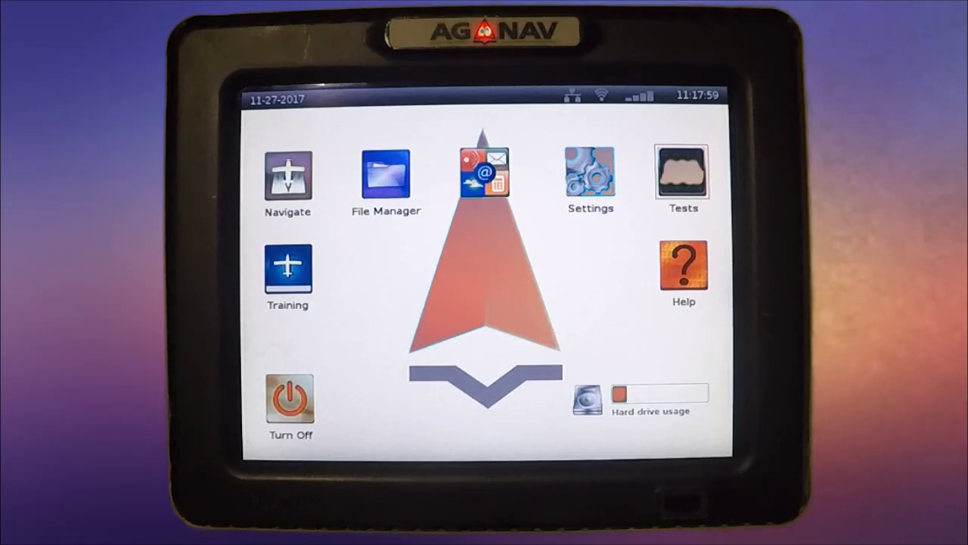
Step: Go through Help and Software Update to the Update from USB key screen
{"action": "left_click", "coordinate": [683, 268]}
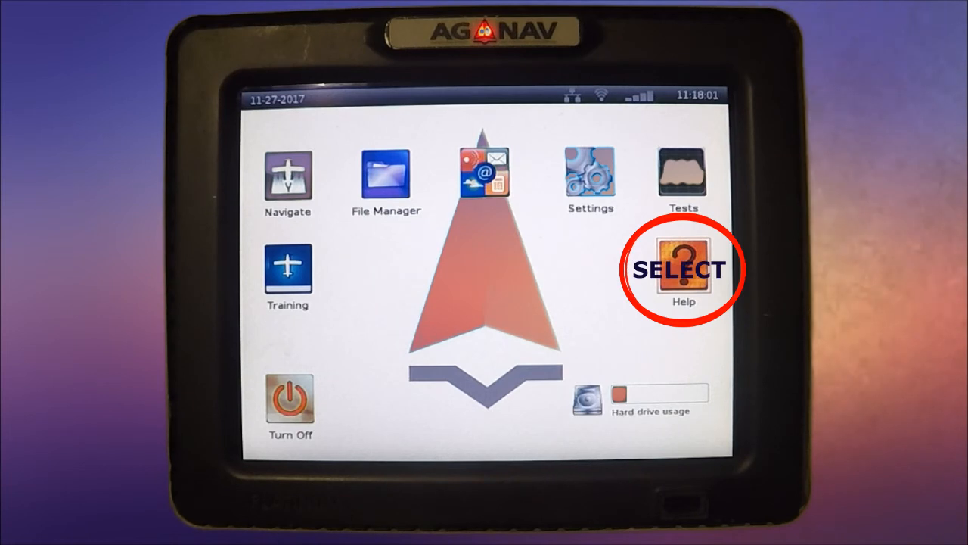
{"action": "left_click", "coordinate": [683, 270]}
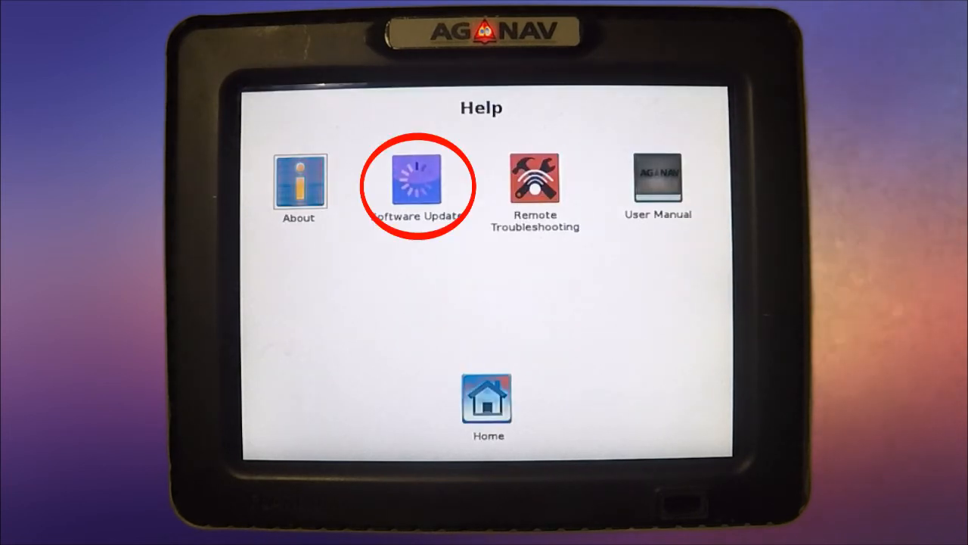
{"action": "left_click", "coordinate": [416, 185]}
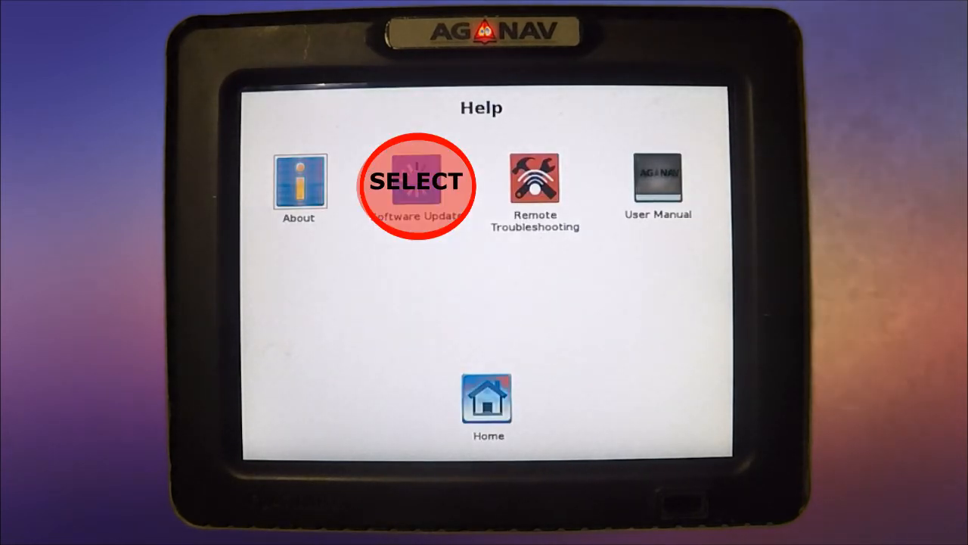
{"action": "left_click", "coordinate": [415, 185]}
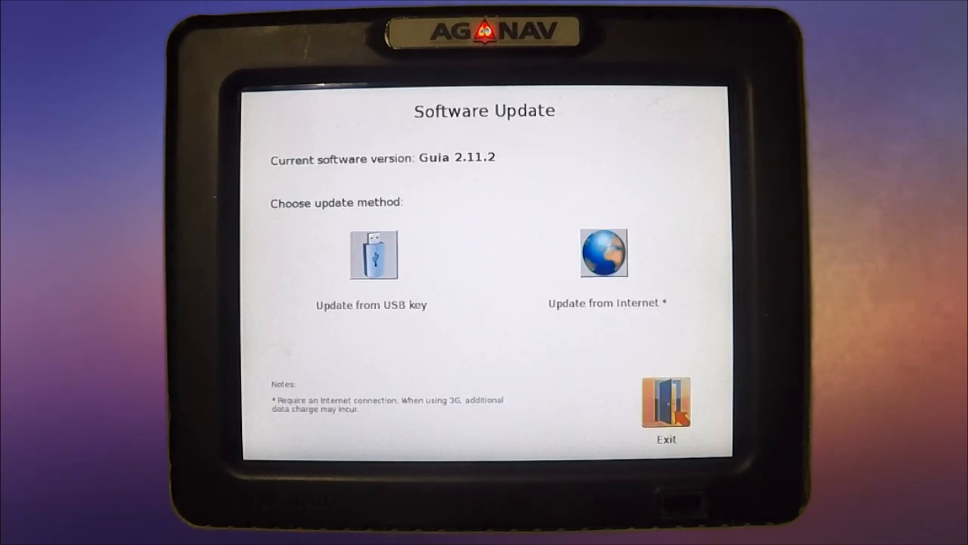
{"action": "left_click", "coordinate": [604, 253]}
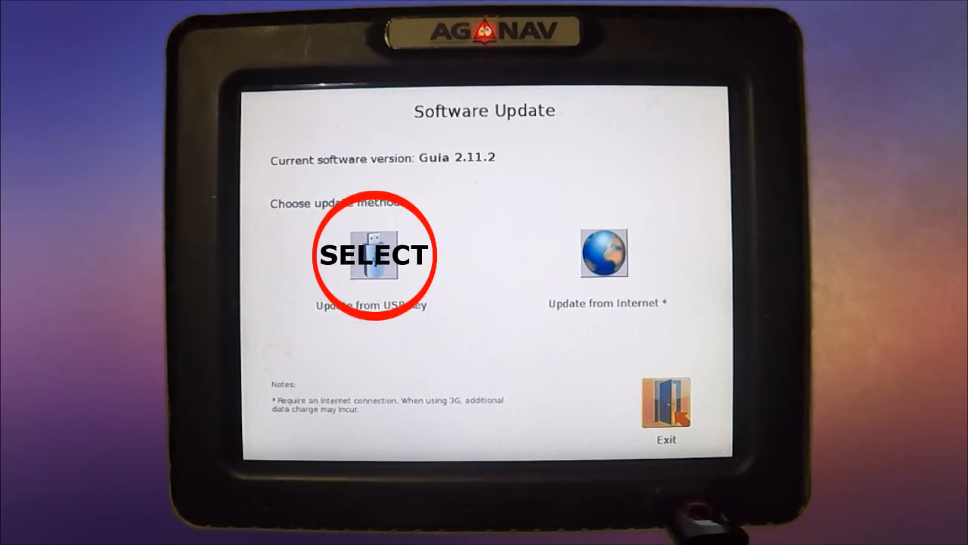
{"action": "left_click", "coordinate": [372, 253]}
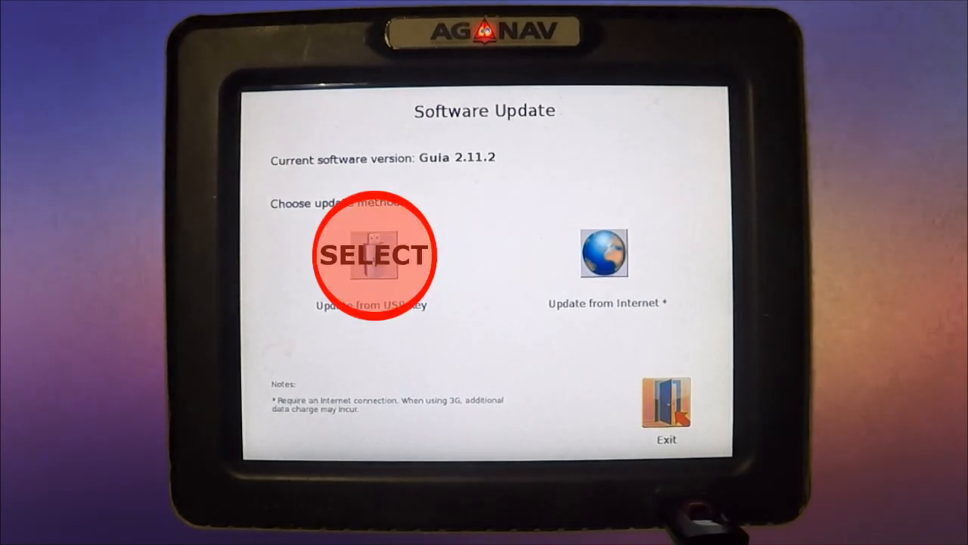
{"action": "left_click", "coordinate": [371, 254]}
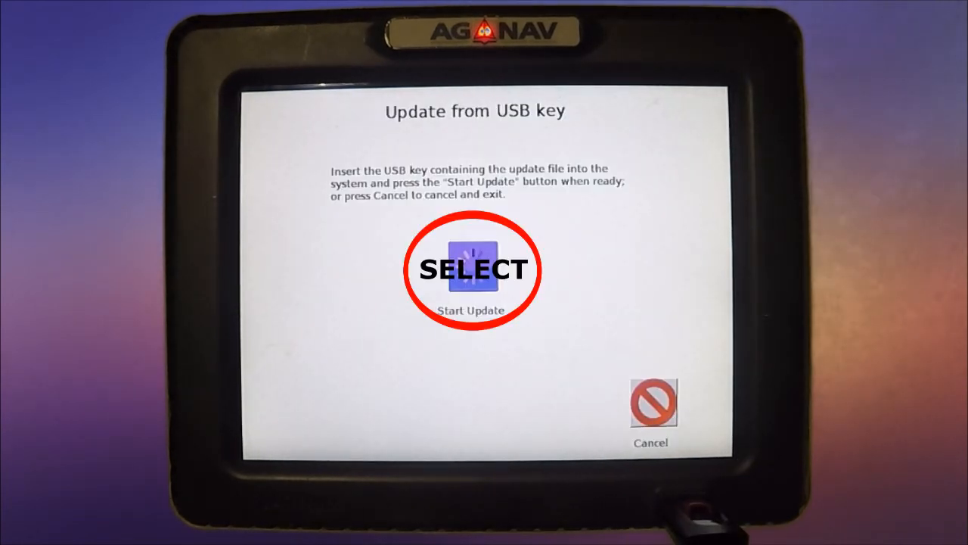
Step: Start the USB update and confirm applying Guia 2.11.2
{"action": "left_click", "coordinate": [473, 269]}
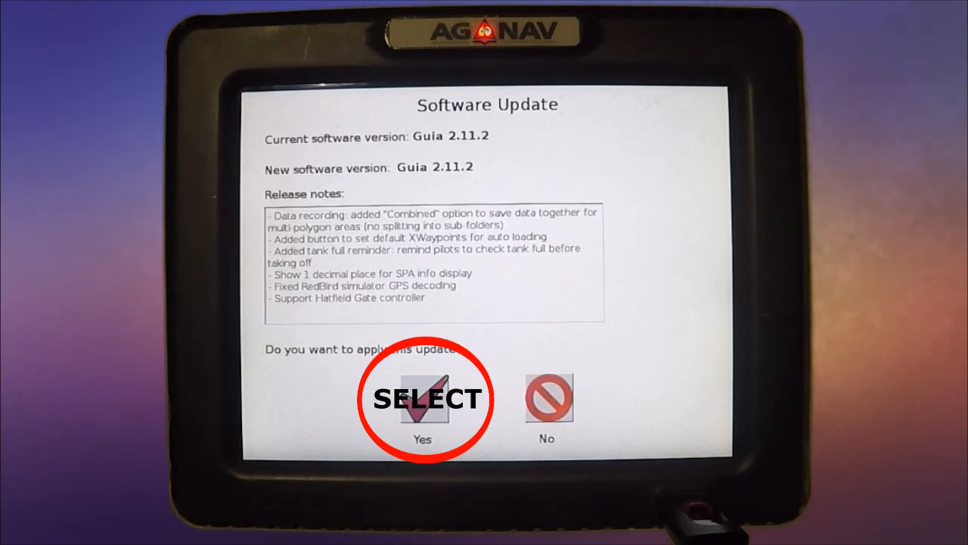
{"action": "left_click", "coordinate": [422, 400]}
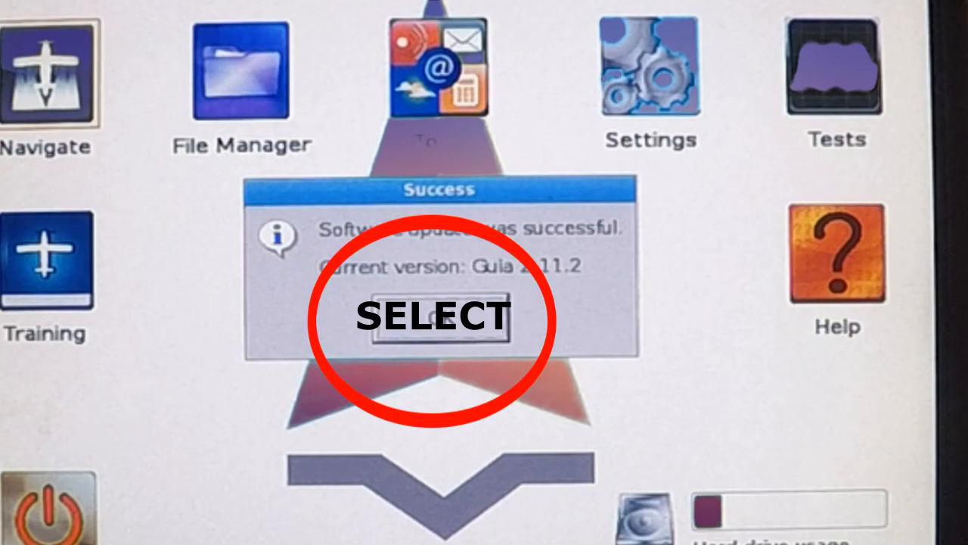
Step: Dismiss the update success message and return to the Guia home screen
{"action": "left_click", "coordinate": [435, 317]}
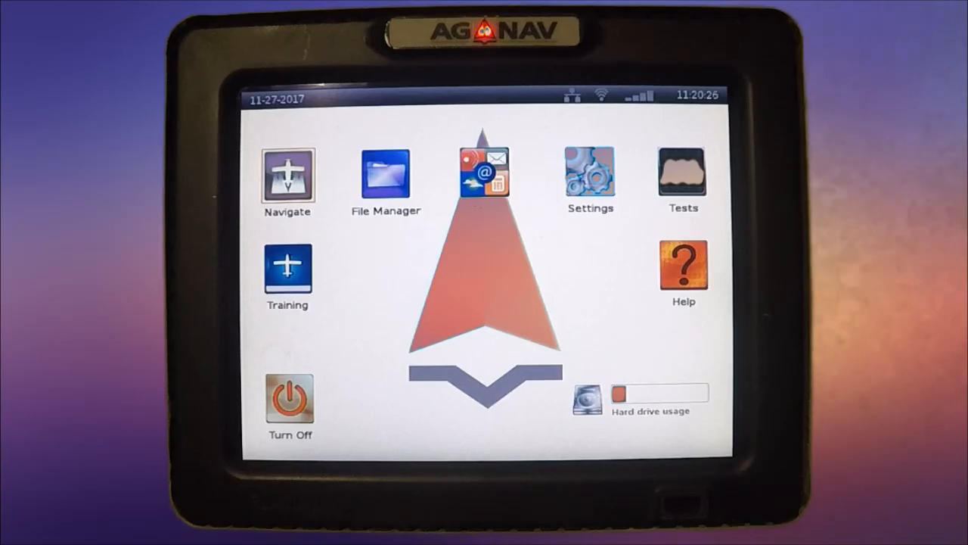